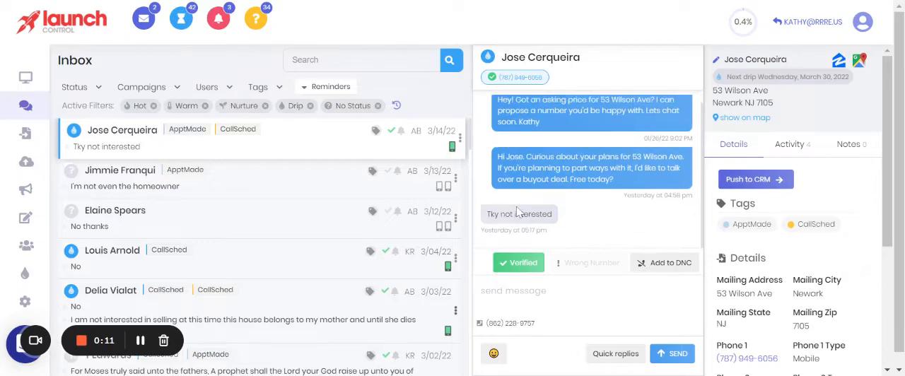
{"action": "mouse_move", "coordinate": [615, 353]}
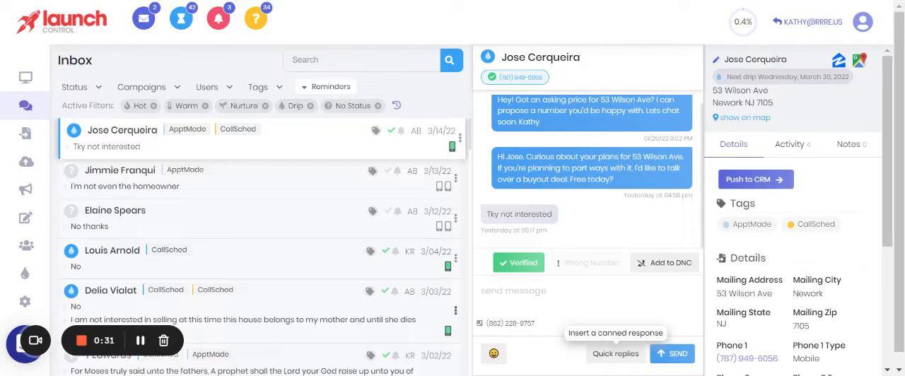
{"action": "mouse_move", "coordinate": [219, 59]}
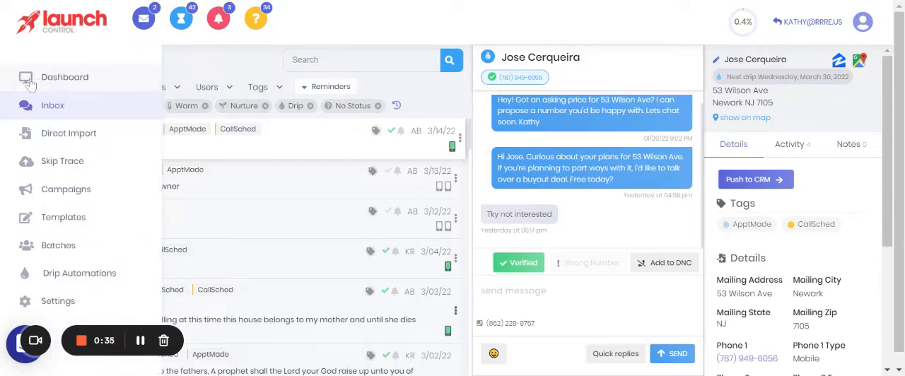
{"action": "mouse_move", "coordinate": [54, 225]}
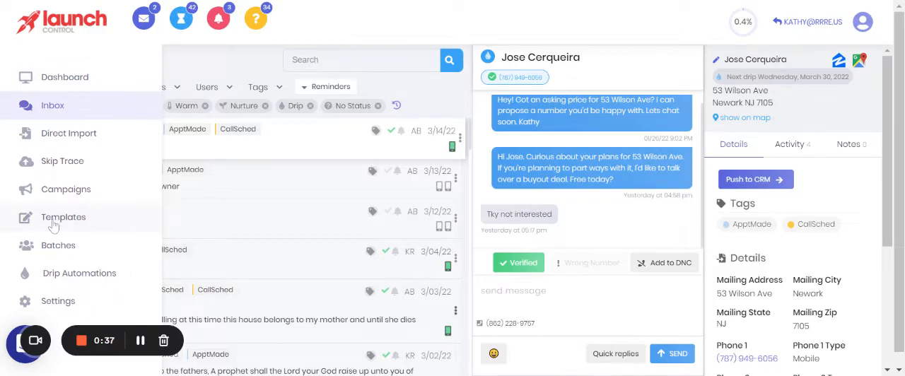
Browse the Quick Replies list on the Templates page, reviewing the Cold, Hot and Warm entries
{"action": "left_click", "coordinate": [62, 217]}
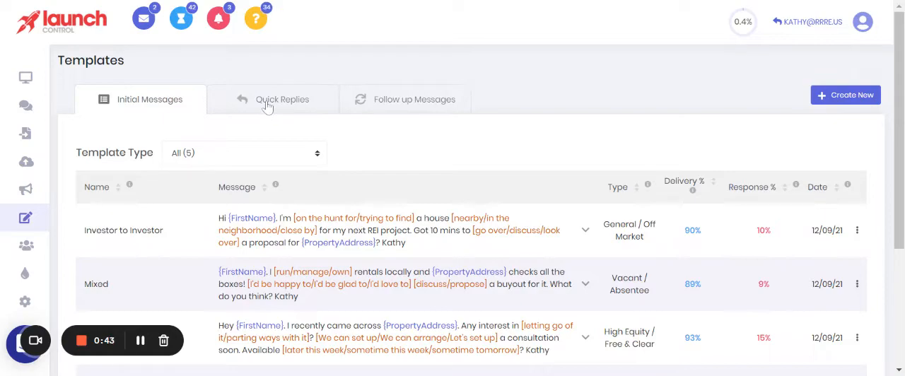
{"action": "left_click", "coordinate": [282, 99]}
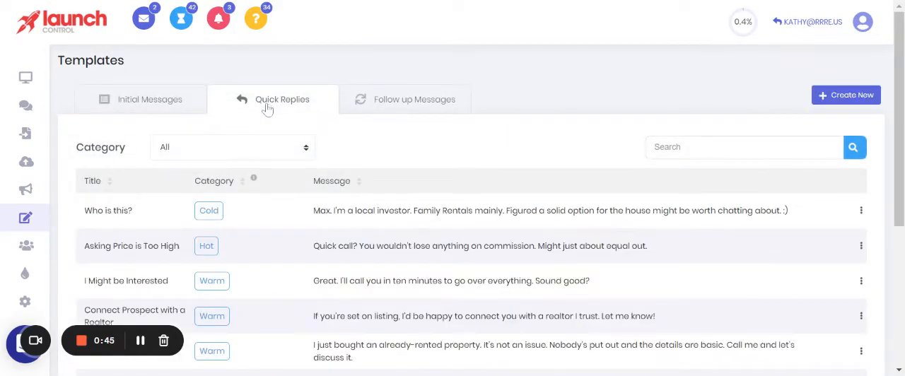
{"action": "scroll", "scroll_direction": "down", "scroll_amount": 3}
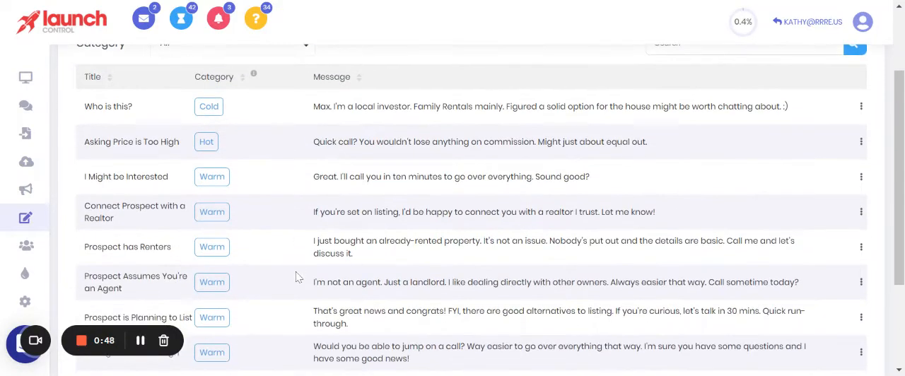
{"action": "scroll", "scroll_direction": "down", "scroll_amount": 3}
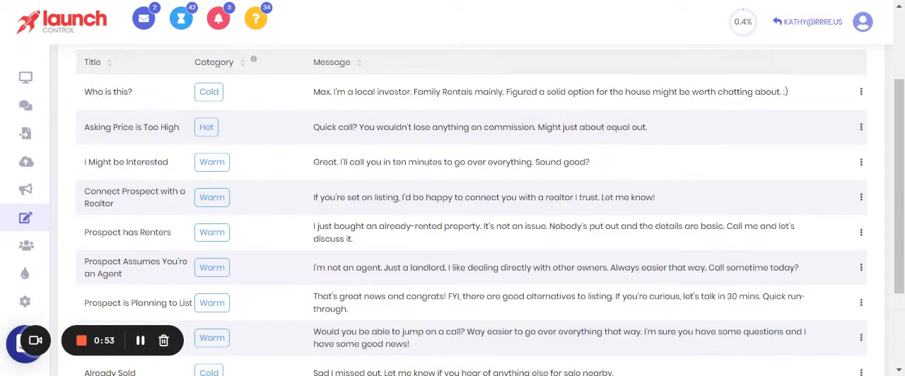
{"action": "mouse_move", "coordinate": [237, 98]}
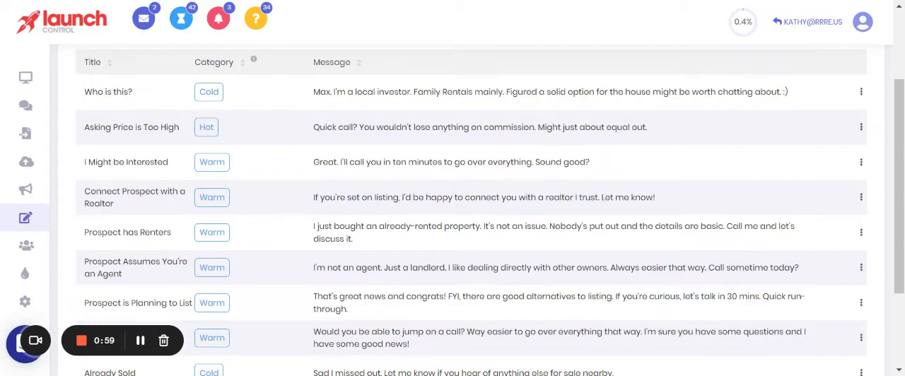
{"action": "mouse_move", "coordinate": [122, 105]}
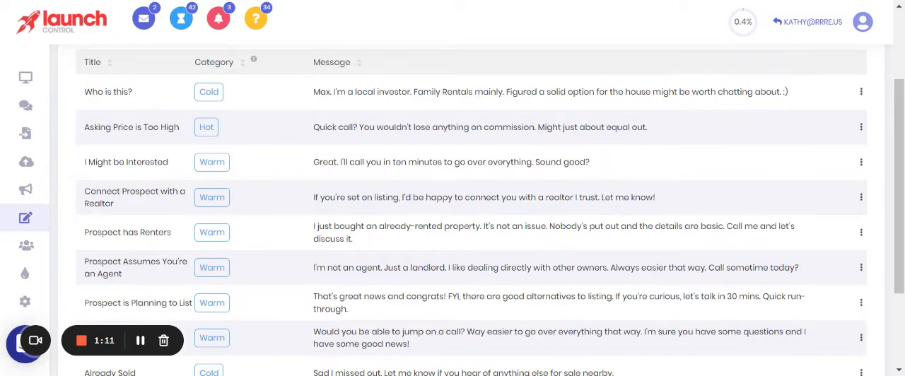
{"action": "mouse_move", "coordinate": [356, 103]}
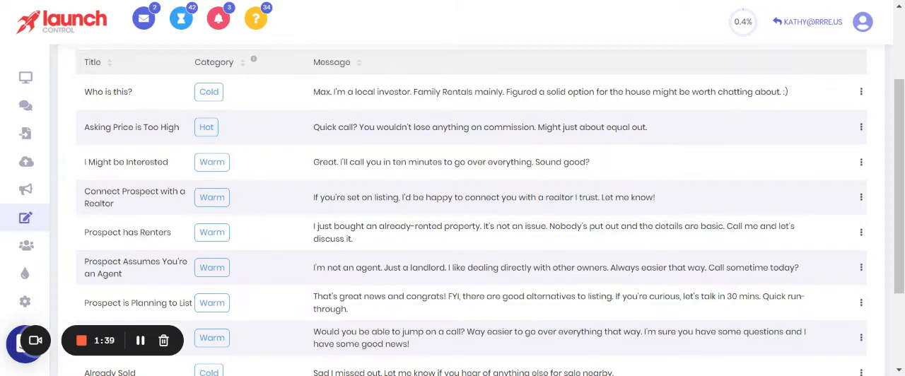
{"action": "mouse_move", "coordinate": [300, 175]}
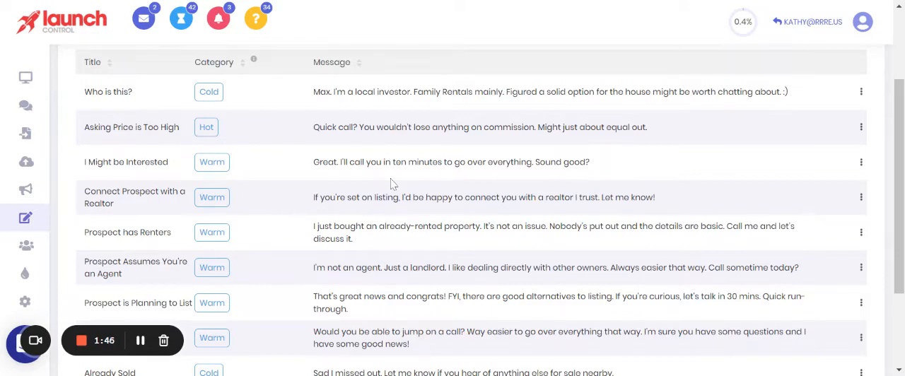
{"action": "mouse_move", "coordinate": [480, 185]}
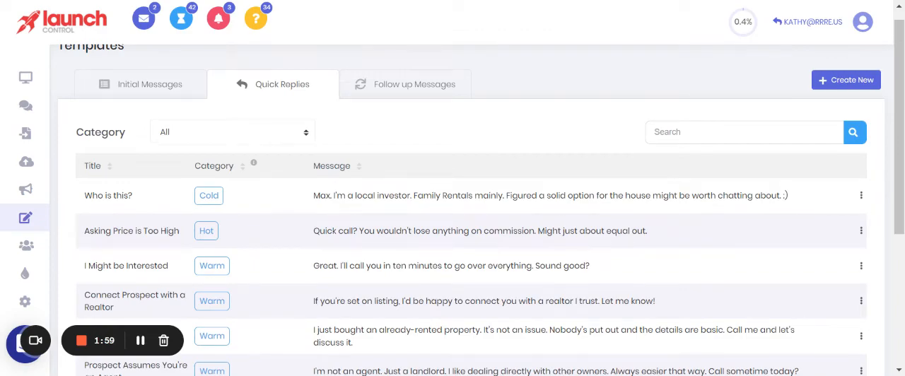
{"action": "mouse_move", "coordinate": [846, 79]}
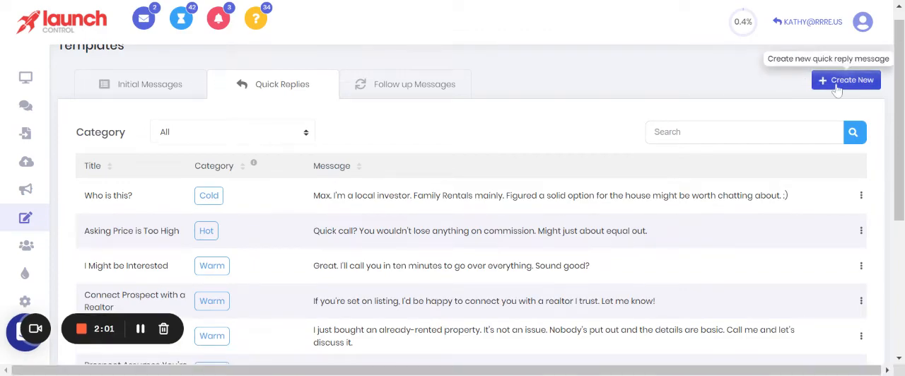
Start a new quick reply with category Warm and title 'I'm not looking for an agent'
{"action": "left_click", "coordinate": [846, 80]}
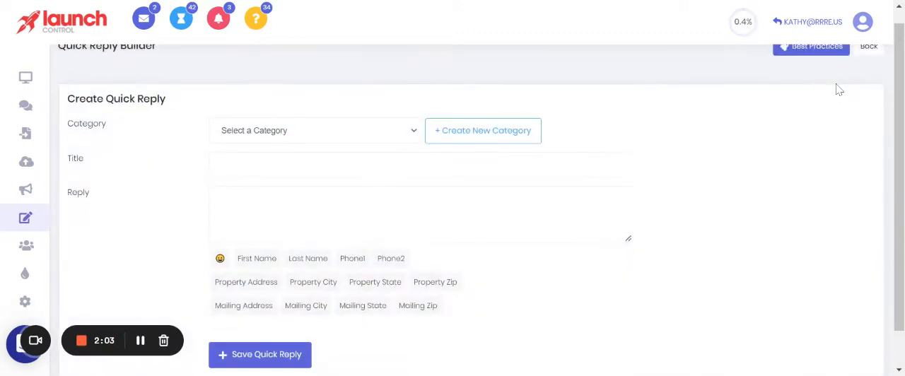
{"action": "mouse_move", "coordinate": [733, 242]}
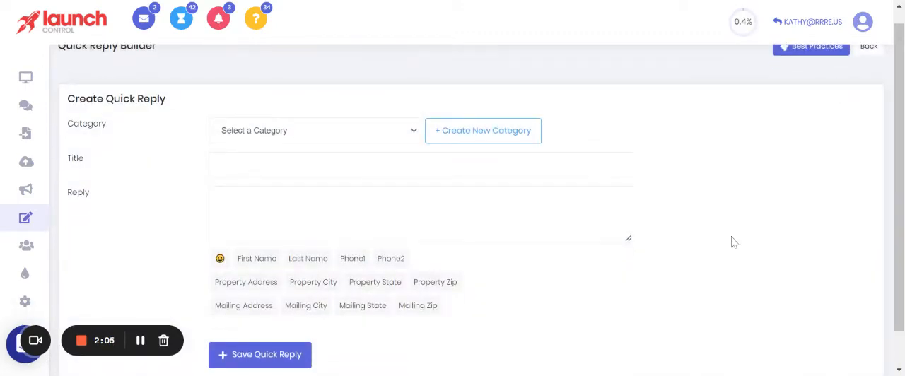
{"action": "mouse_move", "coordinate": [511, 153]}
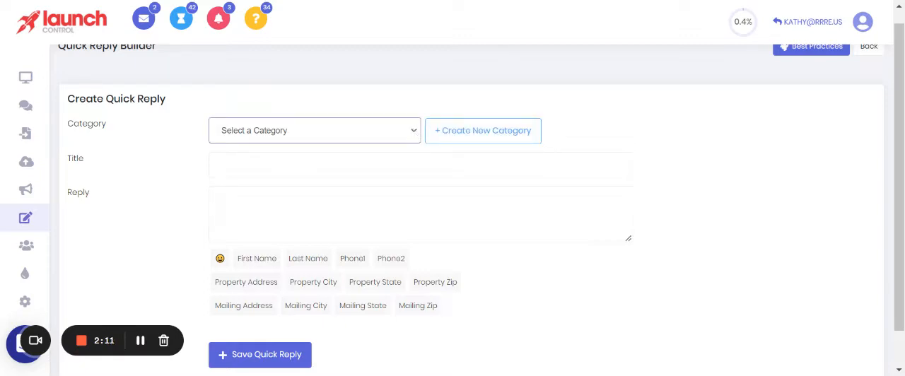
{"action": "mouse_move", "coordinate": [347, 149]}
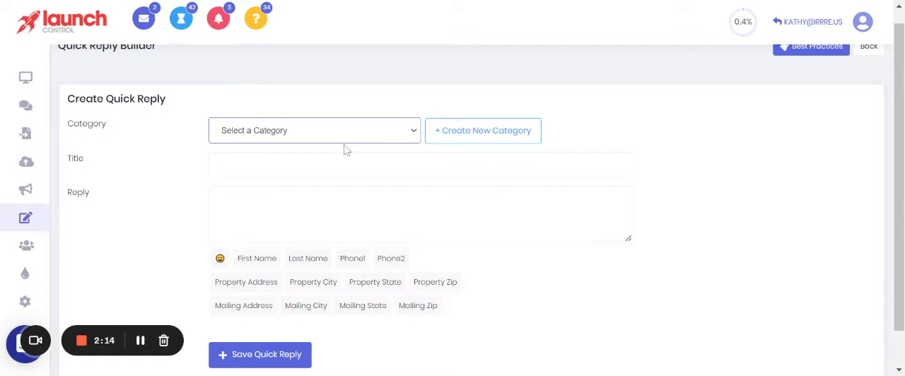
{"action": "left_click", "coordinate": [314, 130]}
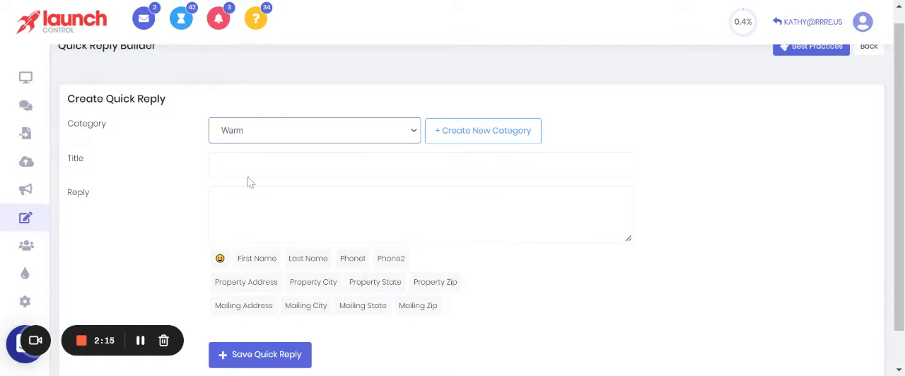
{"action": "left_click", "coordinate": [422, 165]}
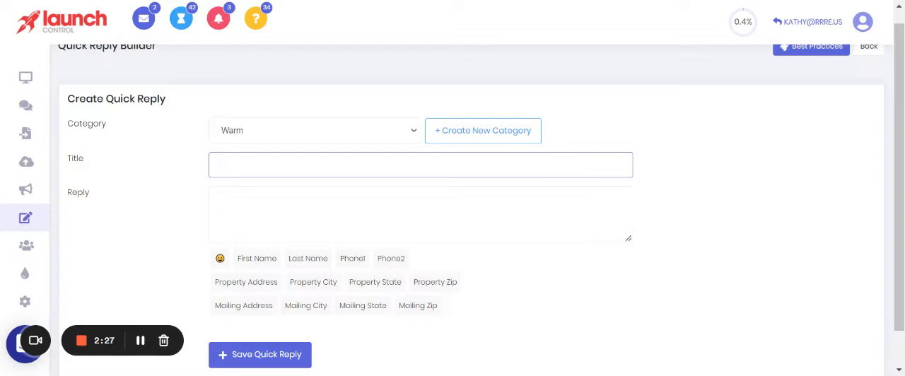
{"action": "type", "text": "N"}
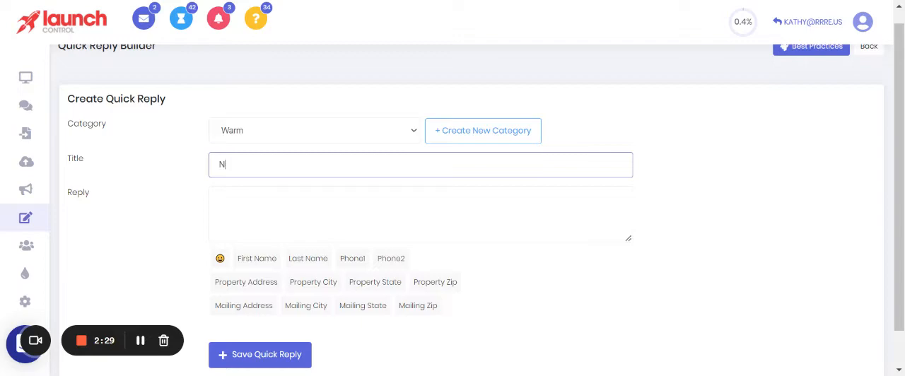
{"action": "type", "text": "I'm"}
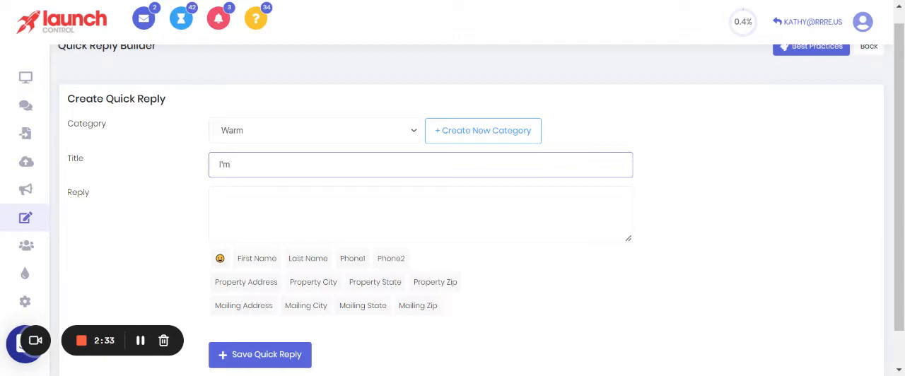
{"action": "type", "text": "not looking for"}
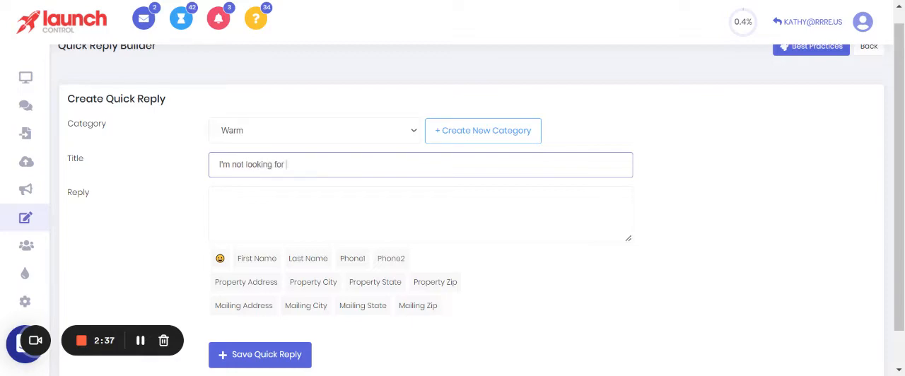
{"action": "type", "text": "an agent"}
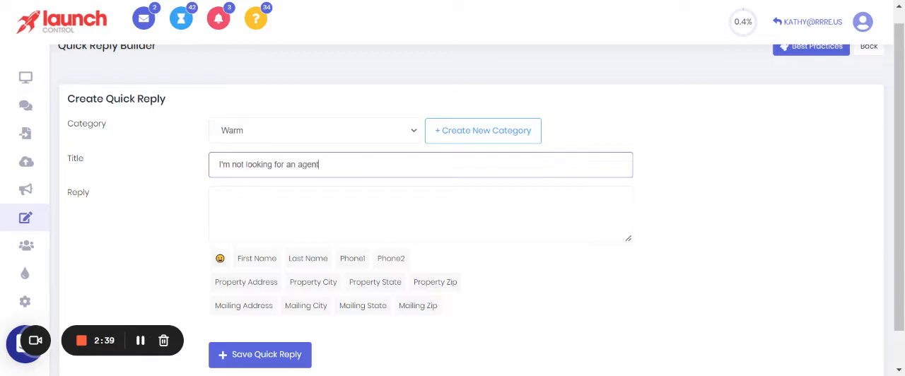
{"action": "left_click", "coordinate": [420, 215]}
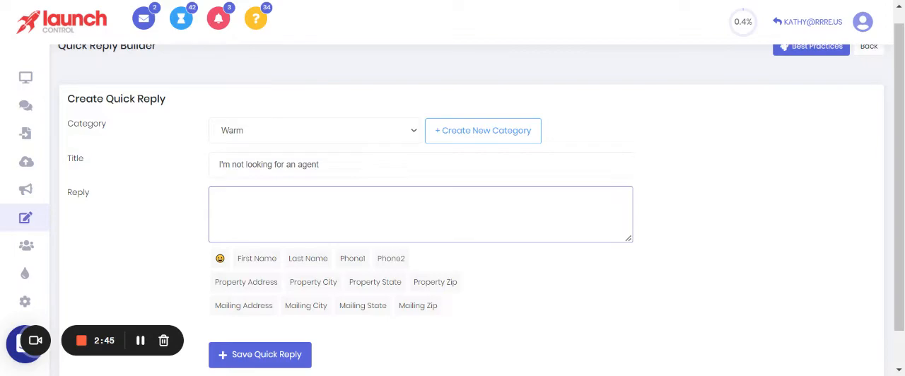
{"action": "mouse_move", "coordinate": [140, 341]}
{"action": "type", "text": "I'm not an agent. I work directly with local homeowners. No fees or commission. If you've got 5-10 mins I can explain in more detail."}
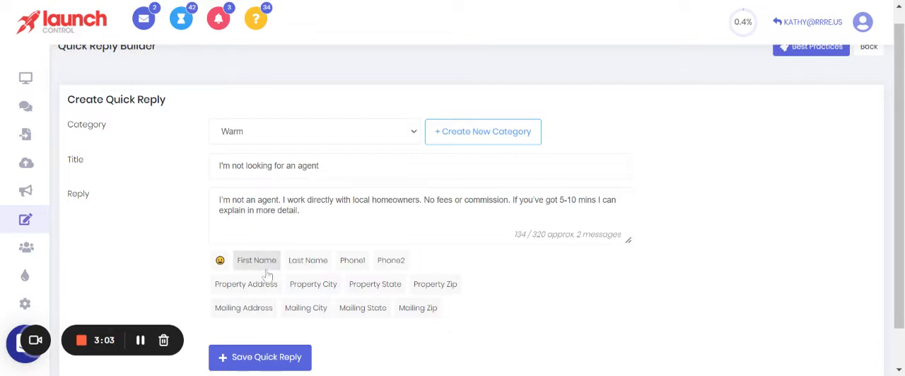
{"action": "mouse_move", "coordinate": [792, 297]}
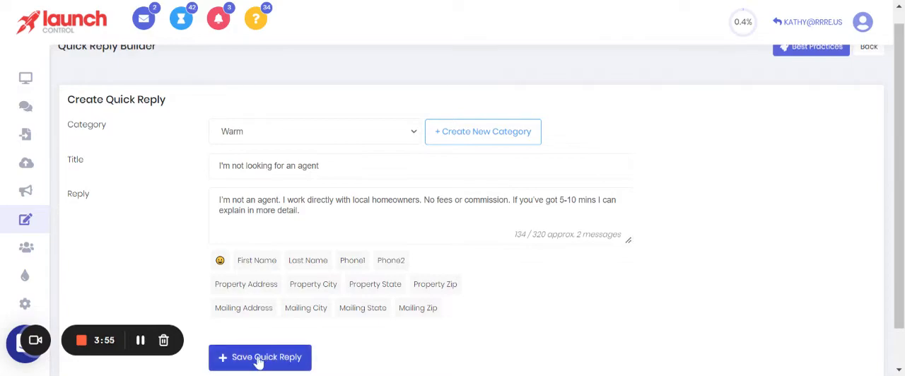
Save the Warm quick reply so it appears in the Quick Replies templates list
{"action": "left_click", "coordinate": [261, 356]}
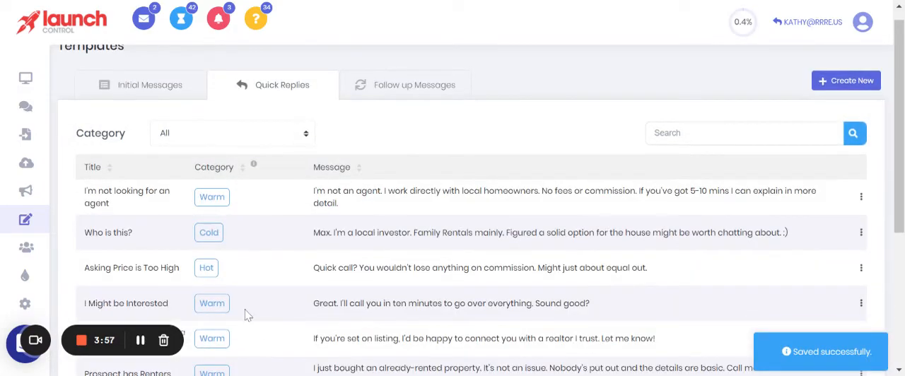
{"action": "scroll", "scroll_direction": "down", "scroll_amount": 3}
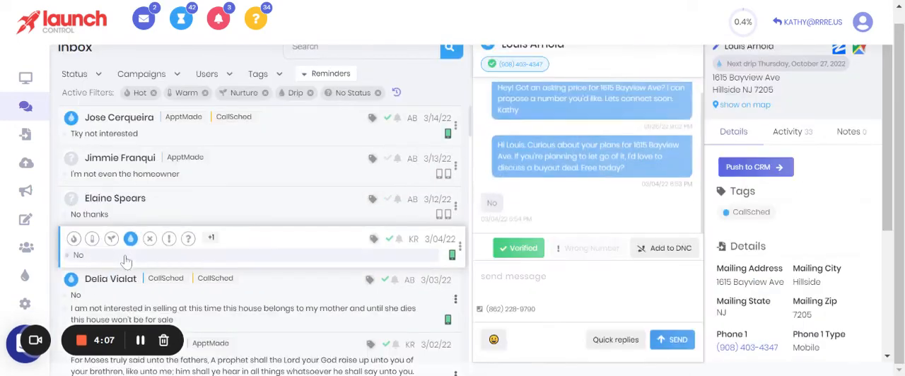
{"action": "left_click", "coordinate": [614, 339]}
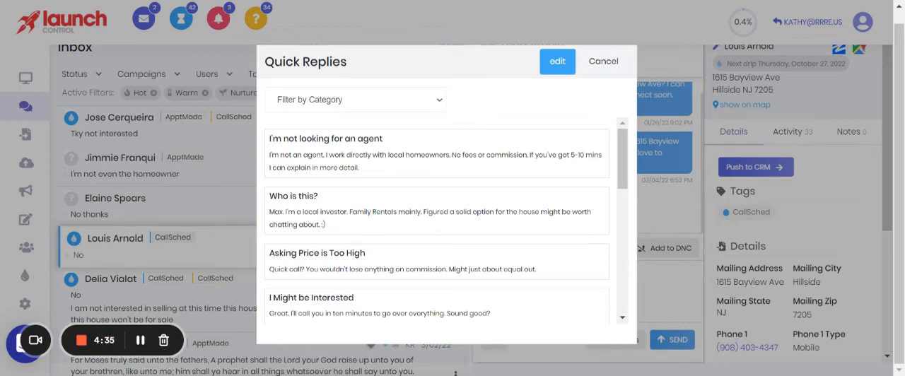
{"action": "mouse_move", "coordinate": [875, 230]}
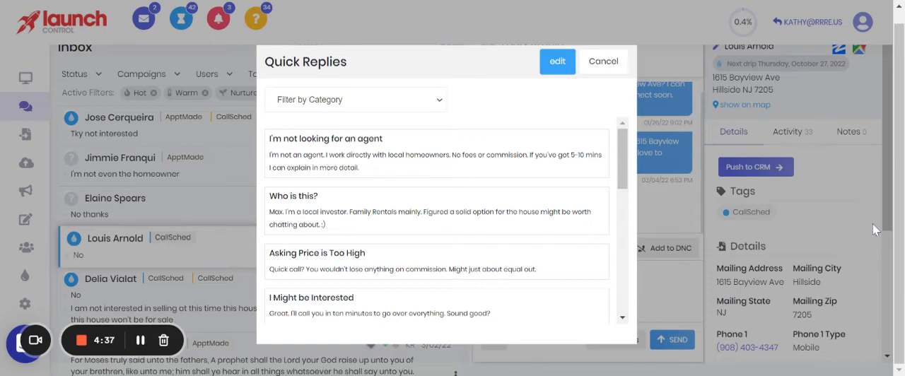
{"action": "mouse_move", "coordinate": [888, 255]}
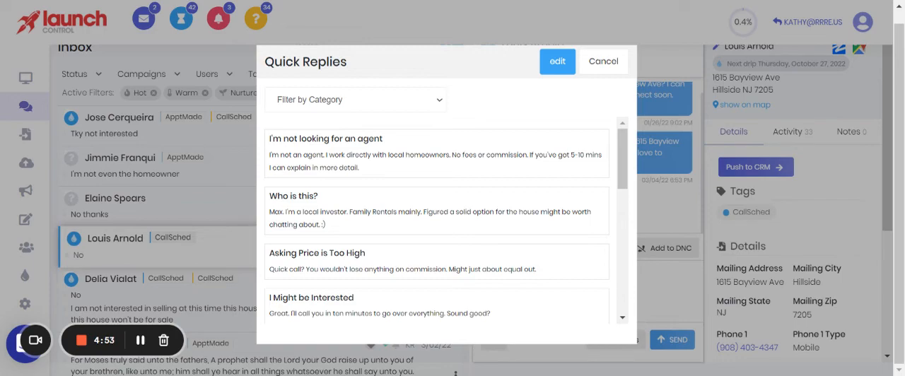
{"action": "mouse_move", "coordinate": [531, 177]}
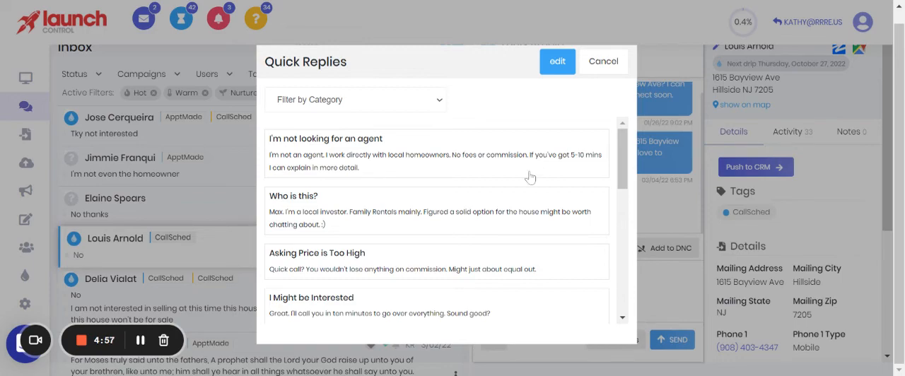